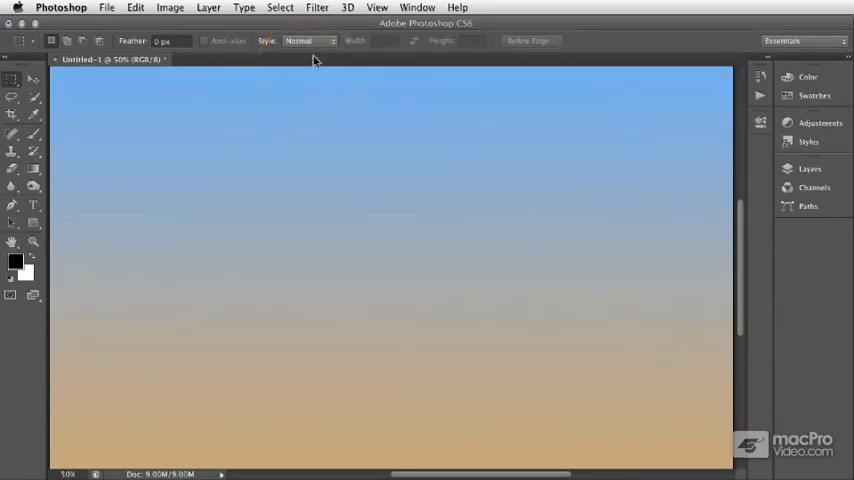
# - Set the Rectangular Marquee Style dropdown to Fixed Ratio
pyautogui.click(306, 42)
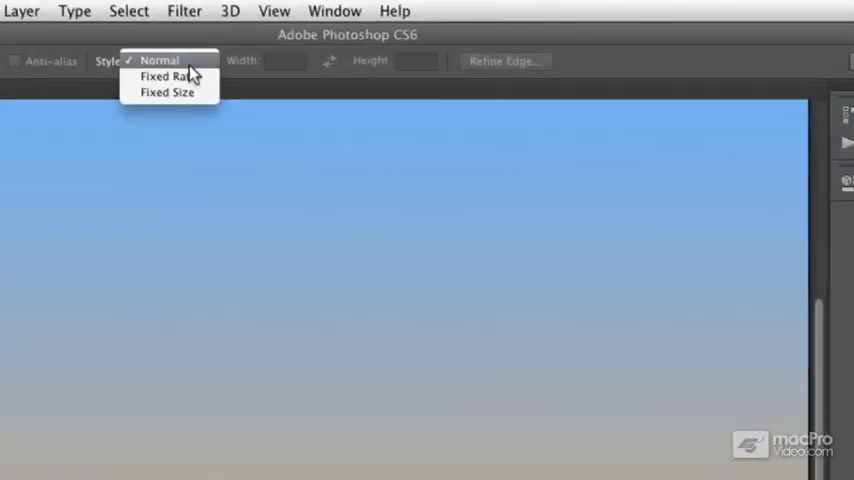
pyautogui.moveTo(183, 82)
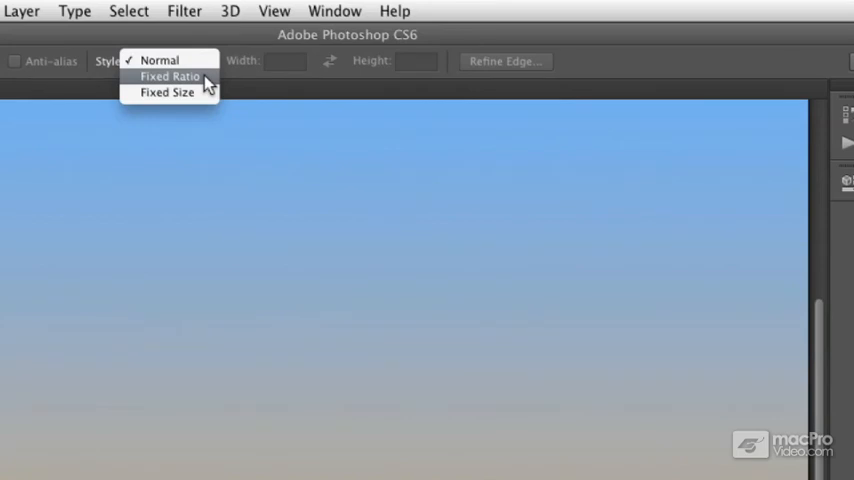
pyautogui.click(165, 77)
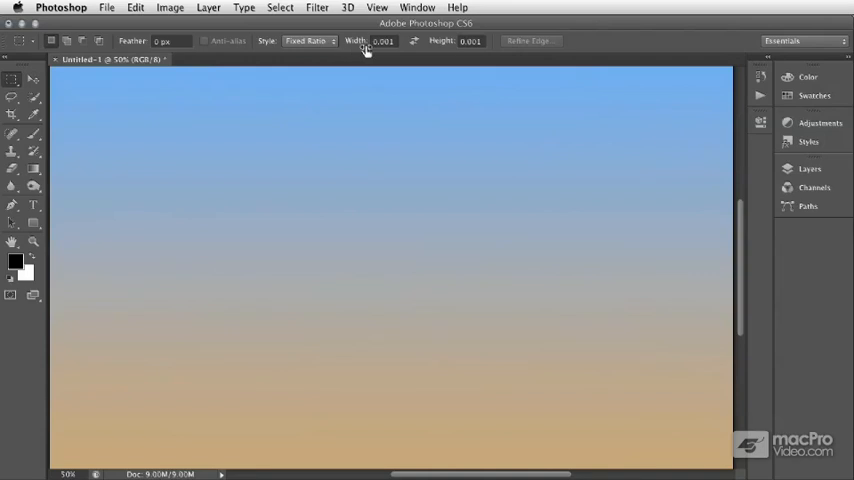
# - Enter 16 as the fixed-ratio width and move to the Height field for 9
pyautogui.click(384, 41)
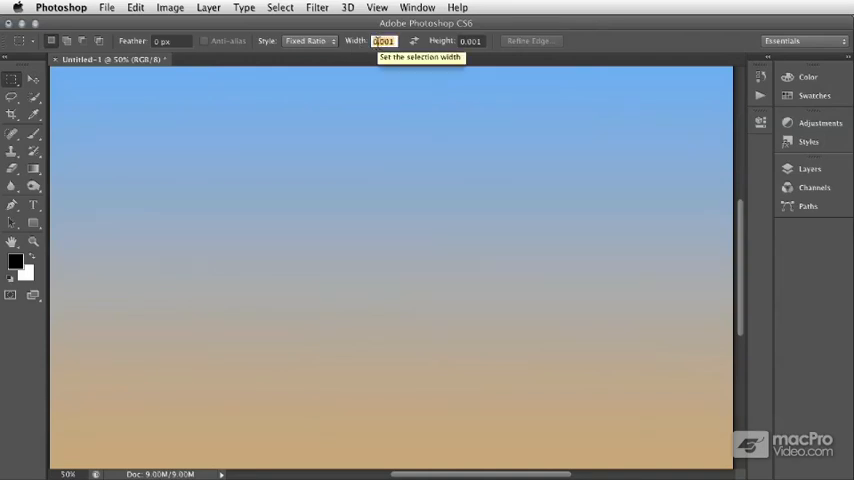
pyautogui.write('16')
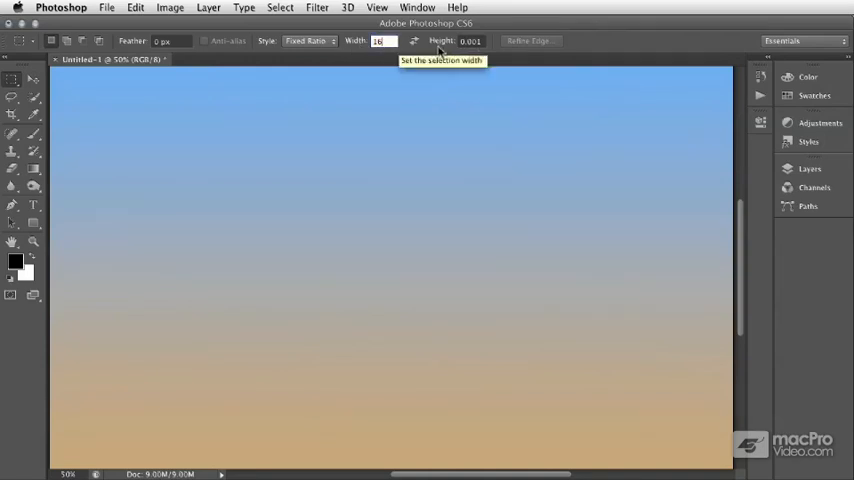
pyautogui.click(470, 41)
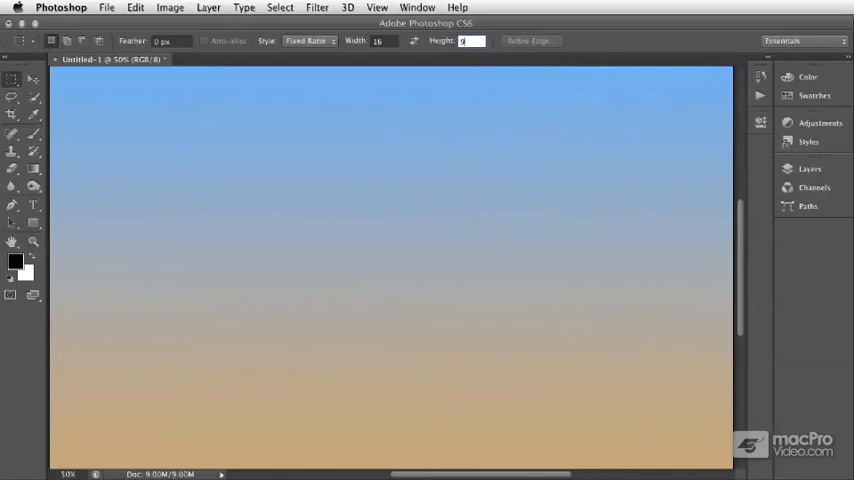
pyautogui.moveTo(175, 113)
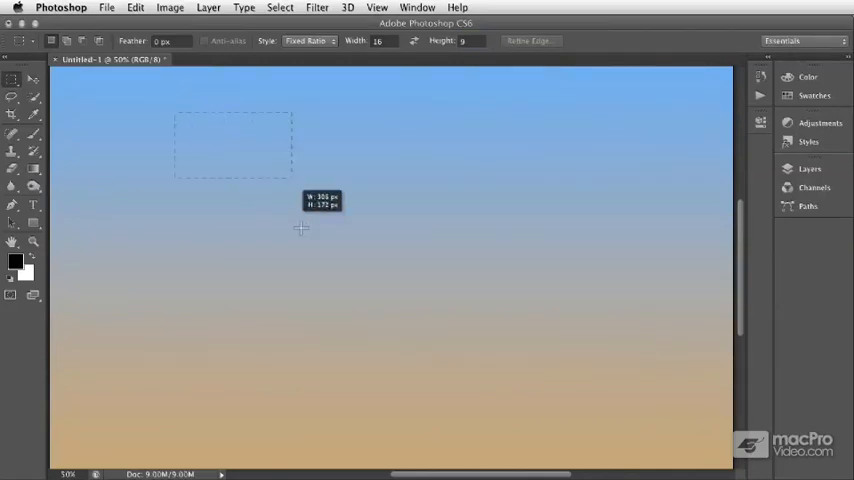
# - Drag a 16:9 test selection in the sky, then switch Style to Fixed Size
pyautogui.moveTo(300, 228); pyautogui.dragTo(401, 293)
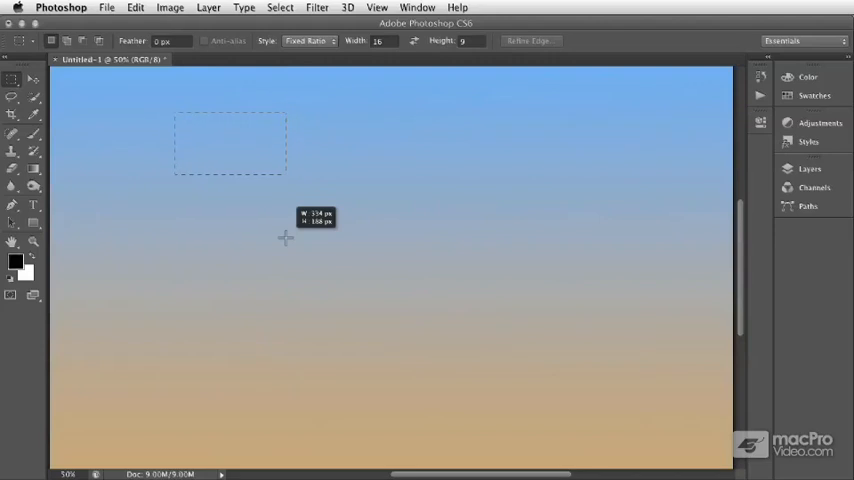
pyautogui.moveTo(286, 239)
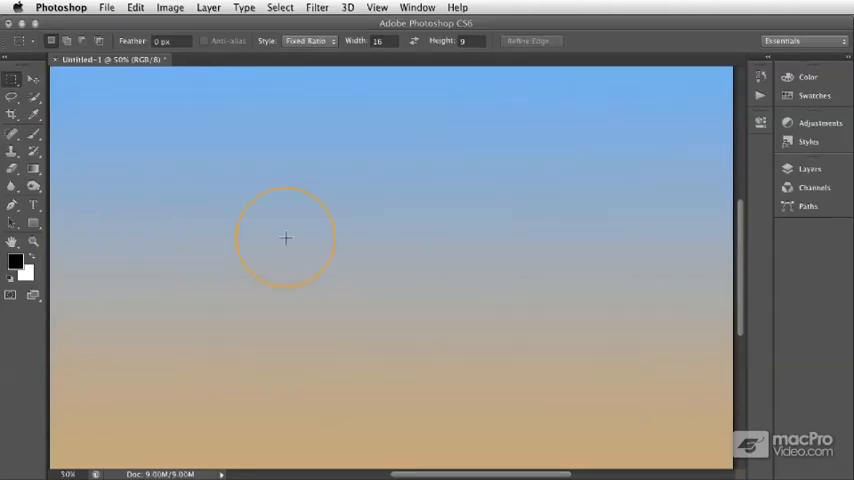
pyautogui.click(312, 41)
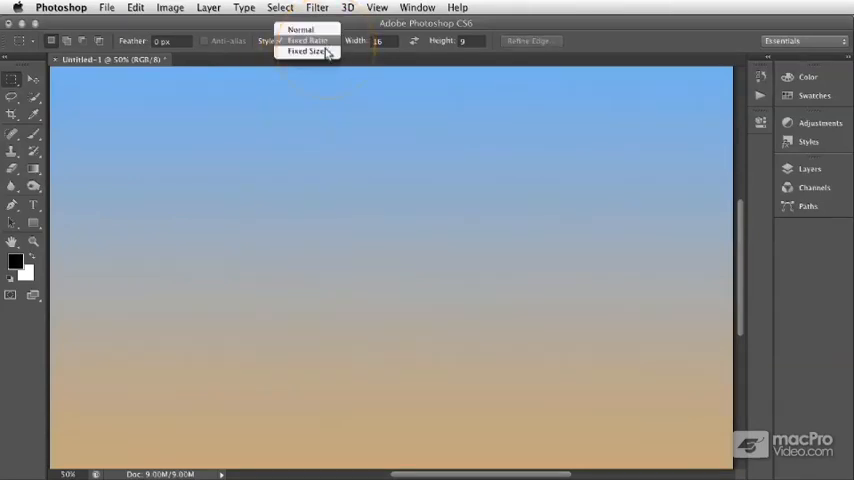
pyautogui.click(303, 52)
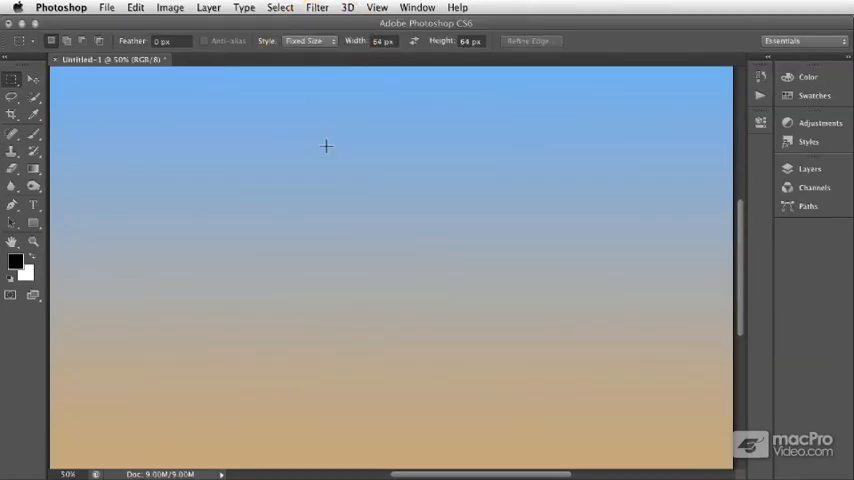